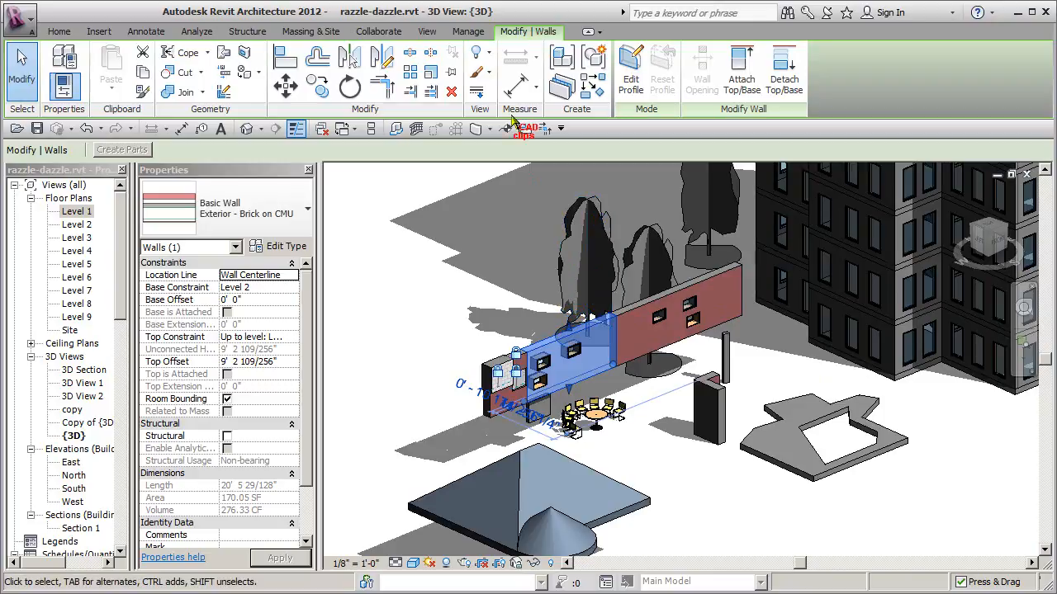
pyautogui.moveTo(449, 75)
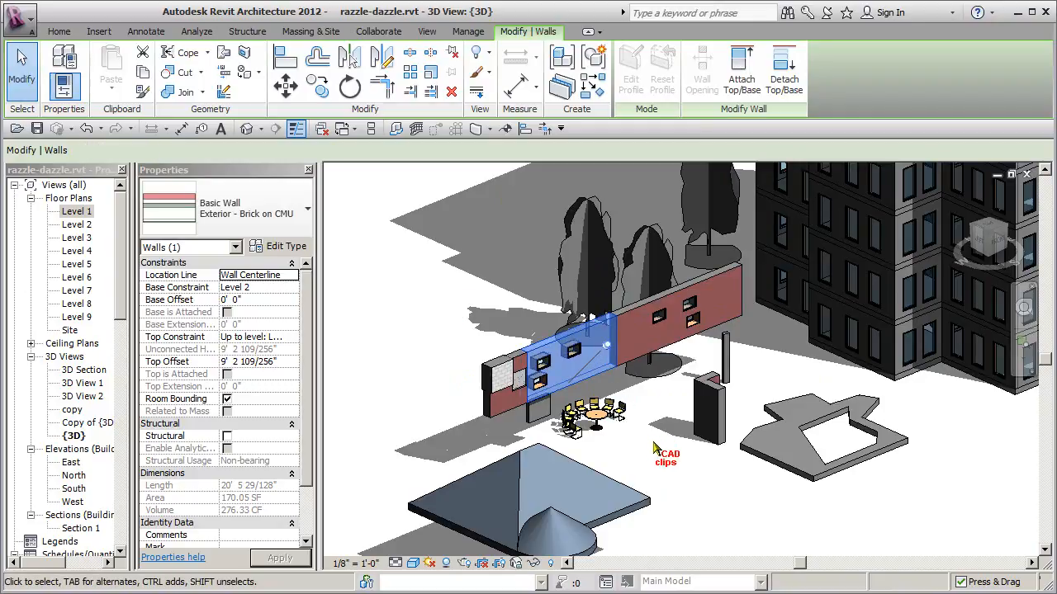
pyautogui.moveTo(595, 384)
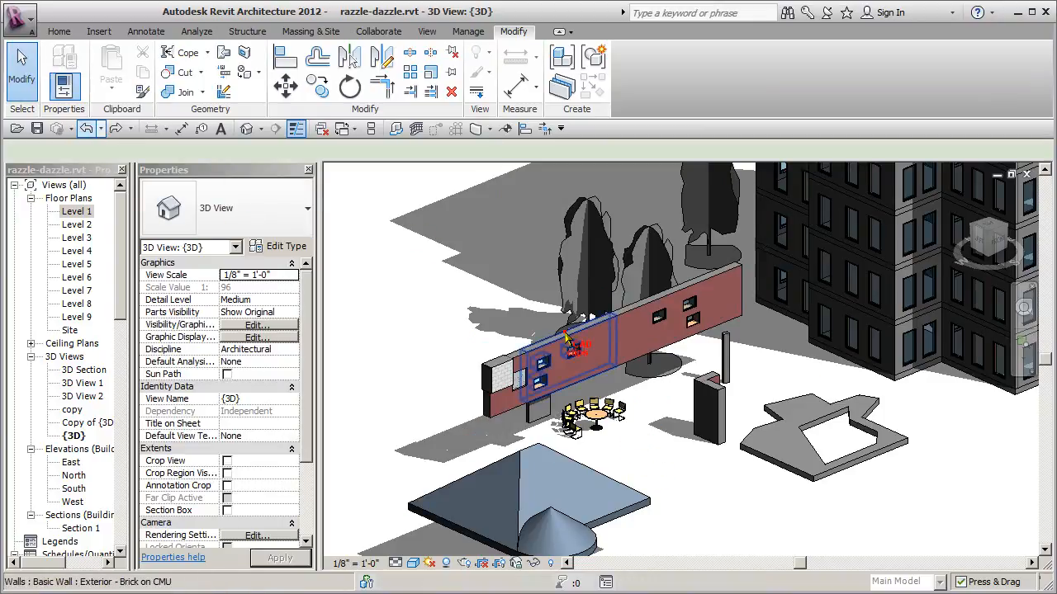
# Step: Move the short freestanding wall near the seating to a new spot
pyautogui.click(566, 351)
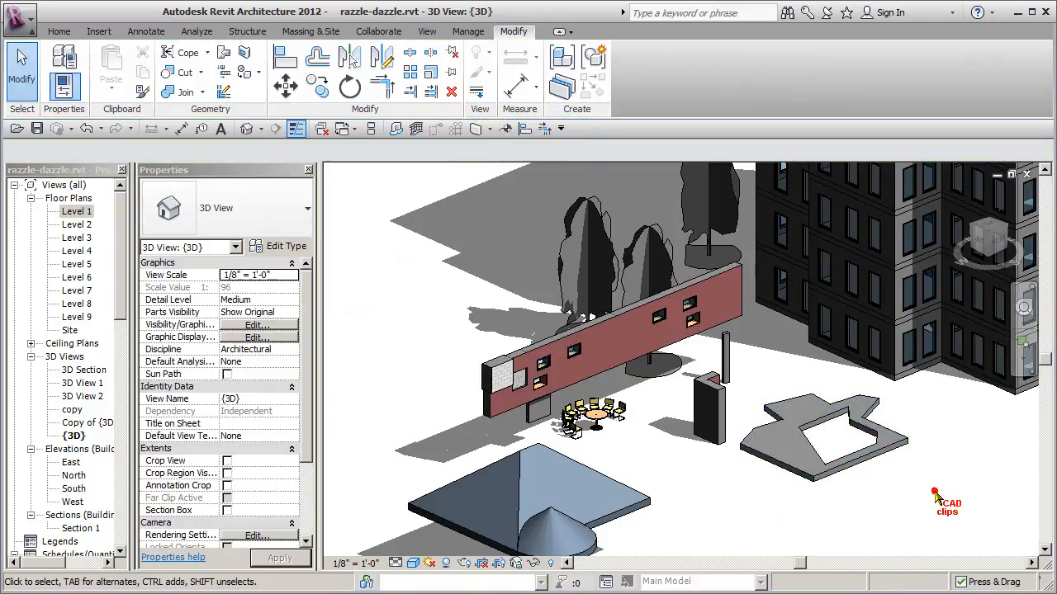
pyautogui.click(826, 437)
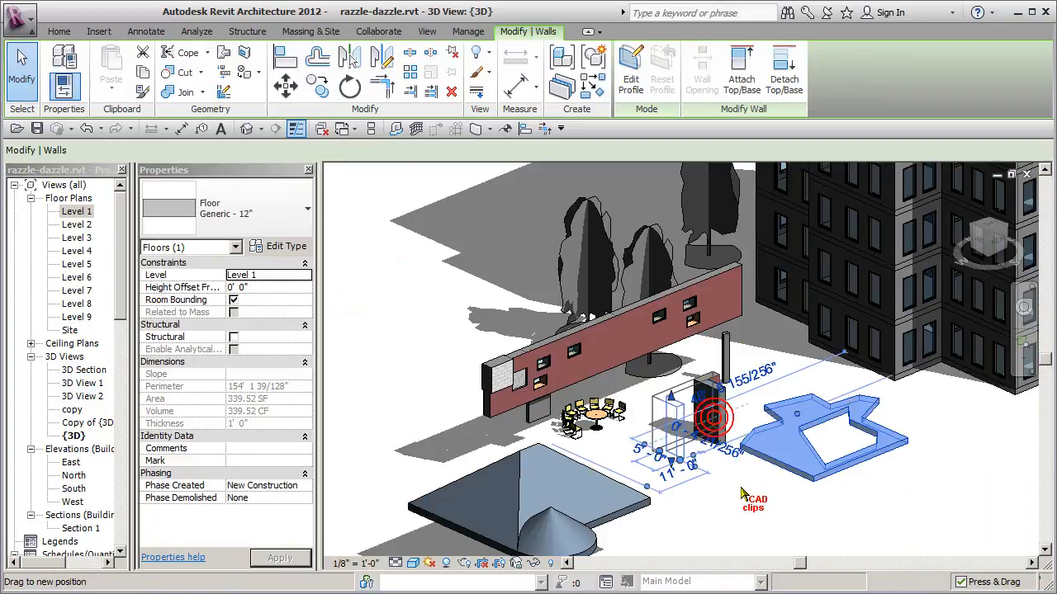
pyautogui.click(708, 421)
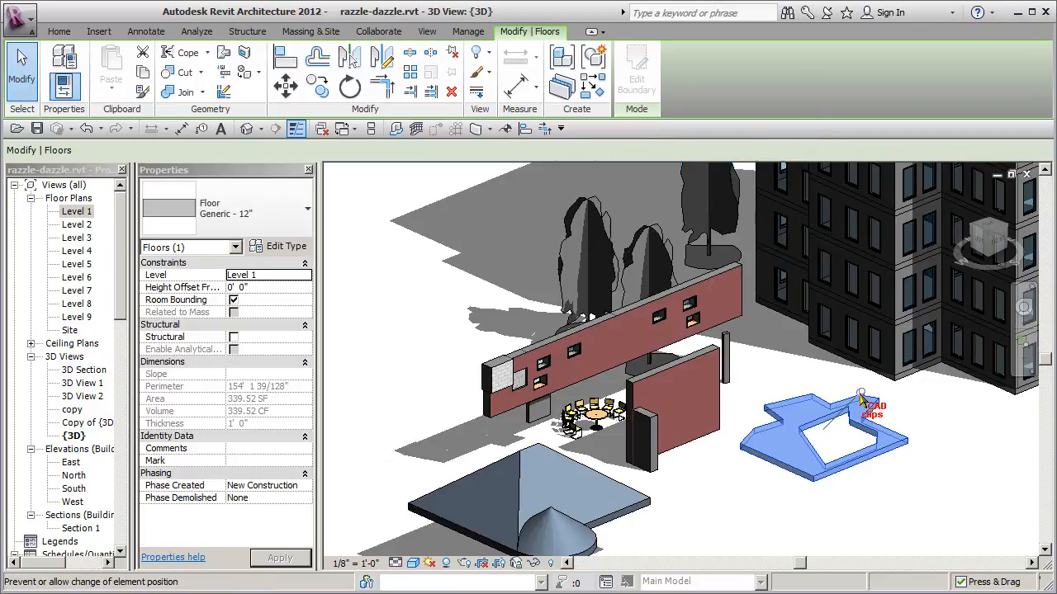
# Step: Edit the floor slab's boundary, adjust one outline line, and finish the sketch
pyautogui.click(635, 70)
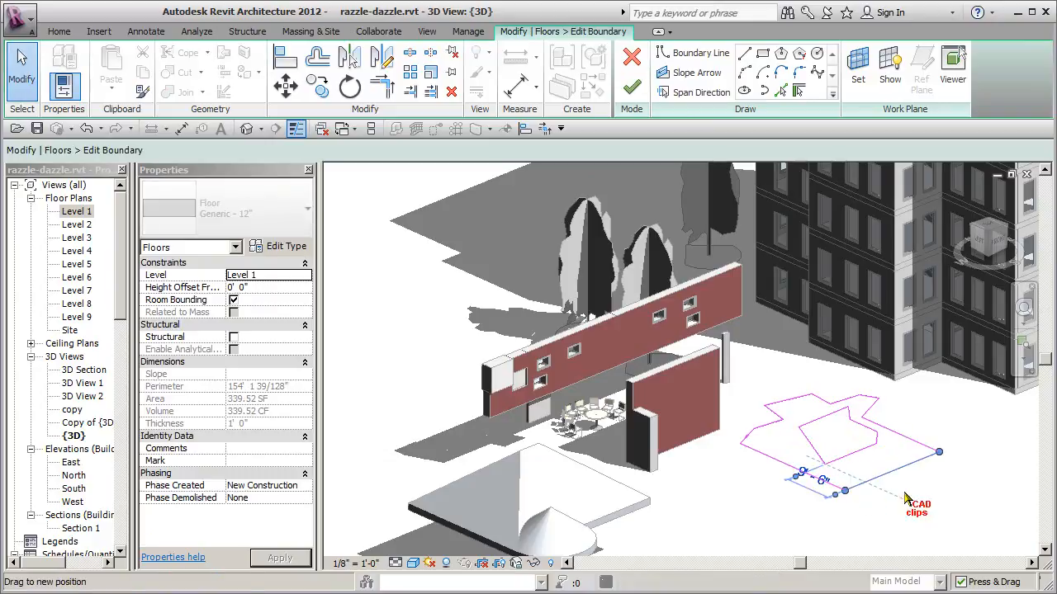
pyautogui.click(634, 87)
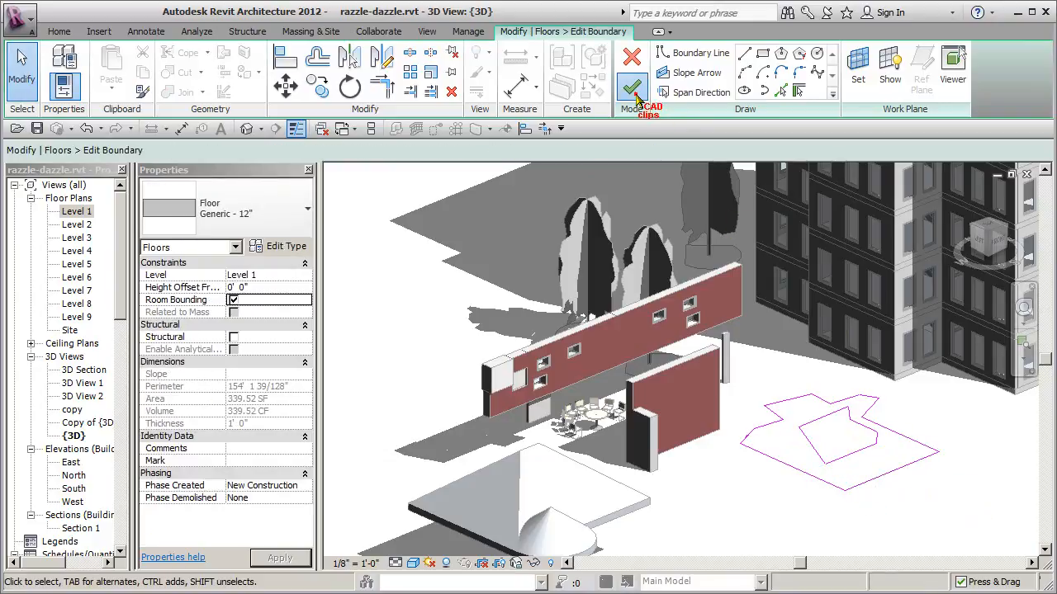
pyautogui.click(631, 85)
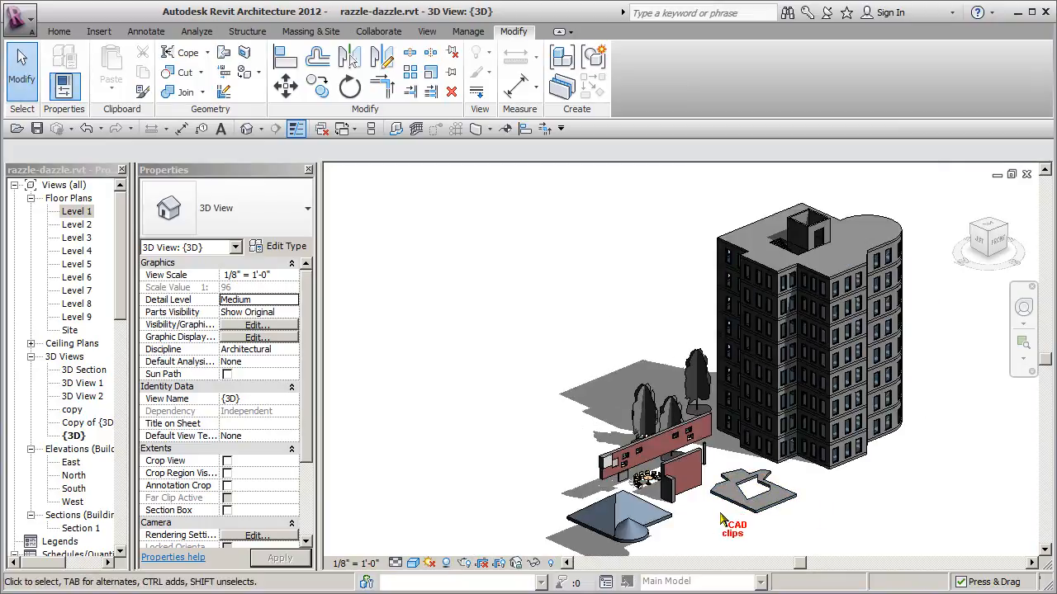
# Step: Open the Level 1 plan and filter the selection down to grid lines only
pyautogui.doubleClick(76, 211)
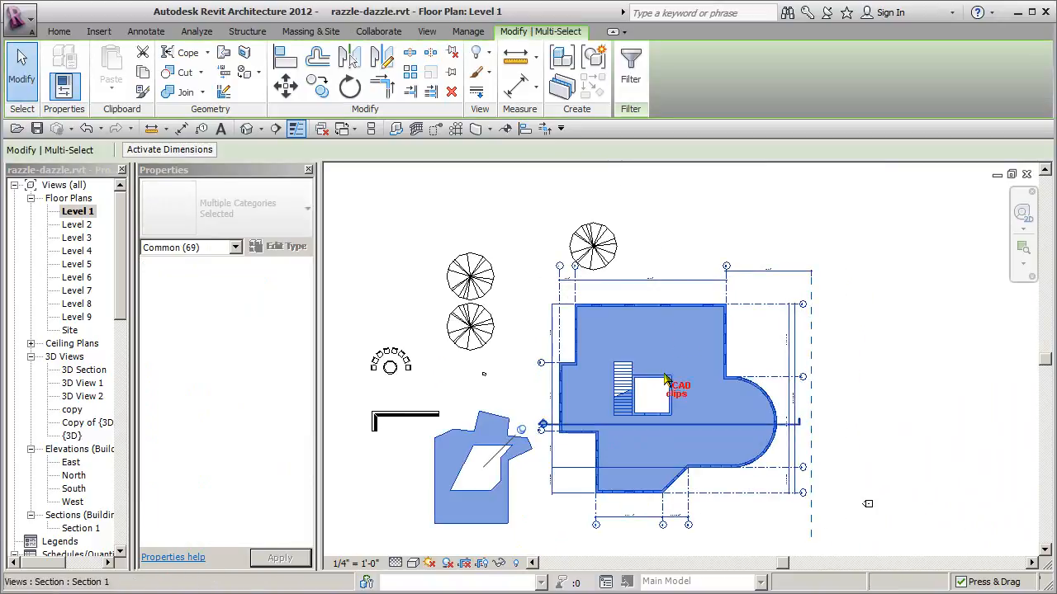
pyautogui.click(631, 62)
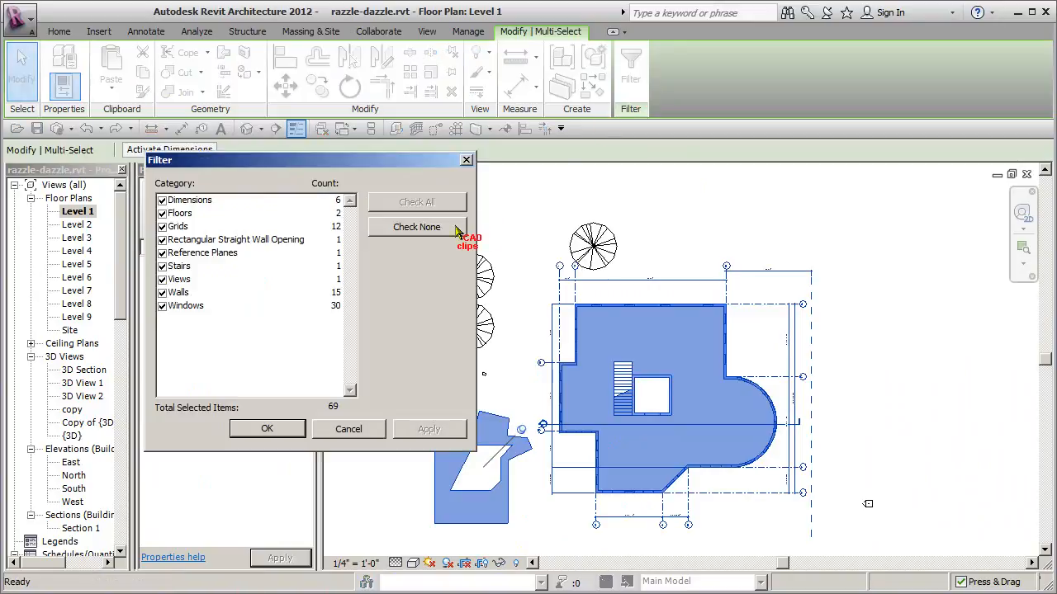
pyautogui.click(417, 226)
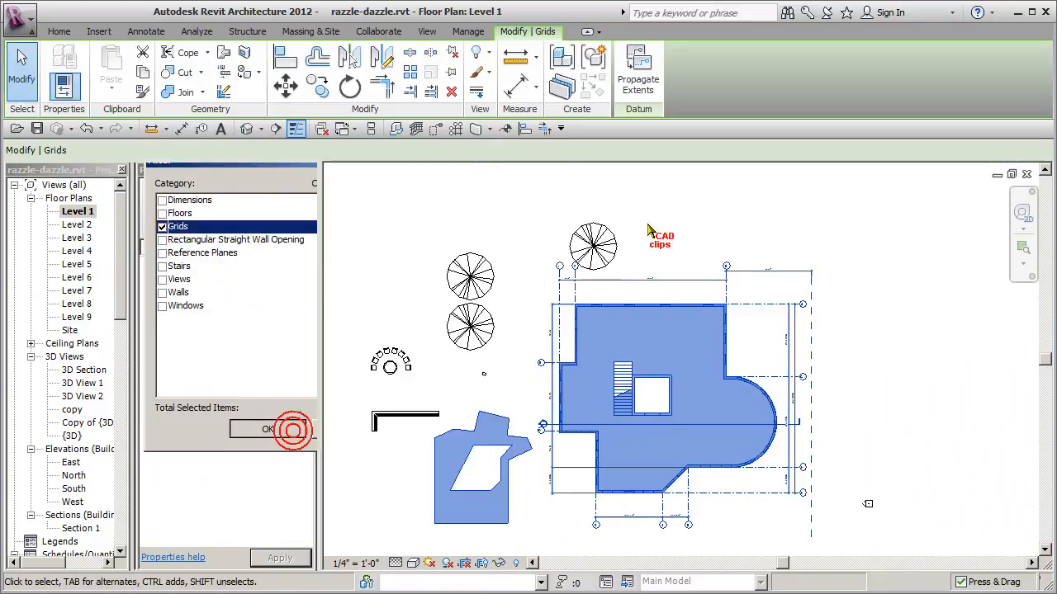
pyautogui.click(266, 429)
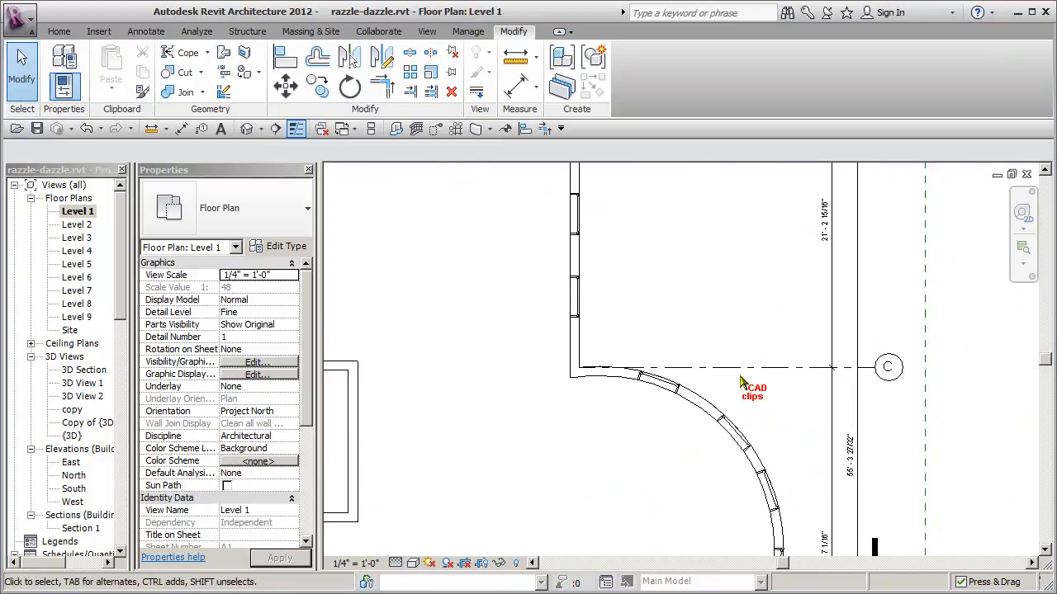
# Step: Try moving grid line C and cancel the constraint error it triggers
pyautogui.click(740, 378)
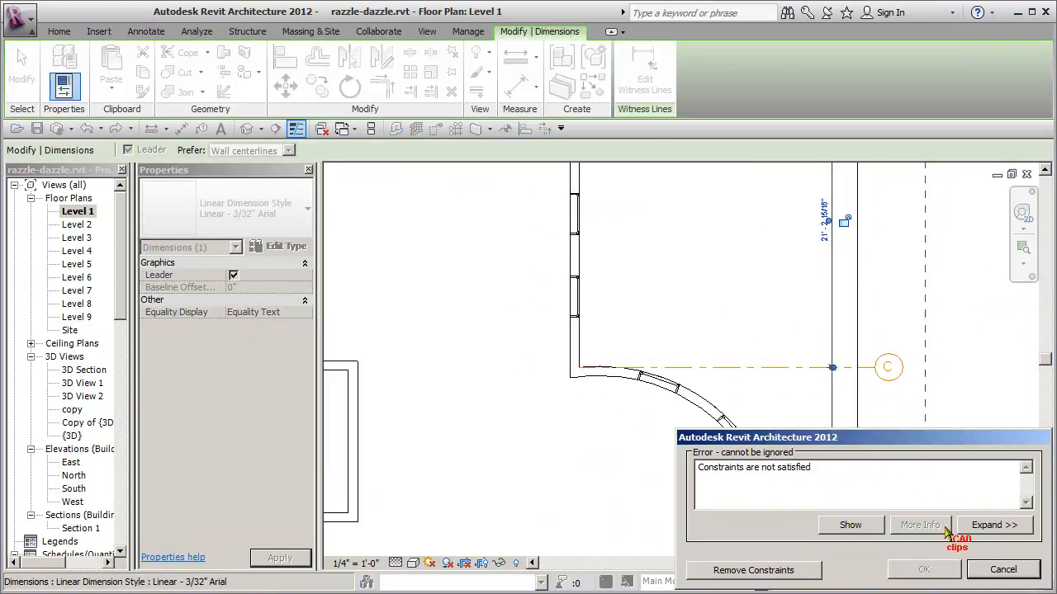
pyautogui.click(1006, 569)
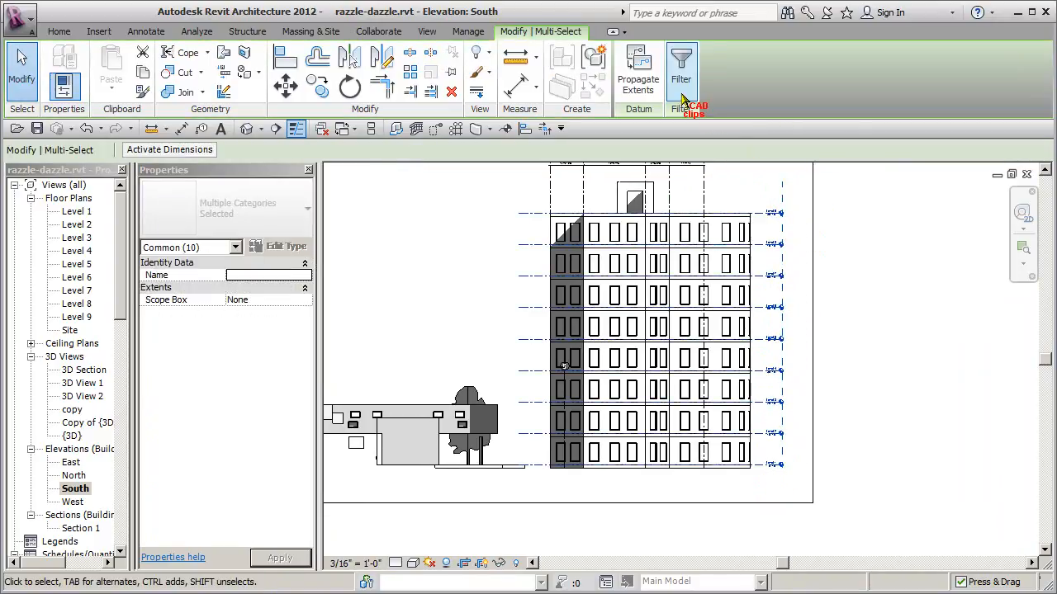
# Step: Filter the South elevation selection to level lines, dismiss the pin warning, then open Level 4
pyautogui.click(681, 64)
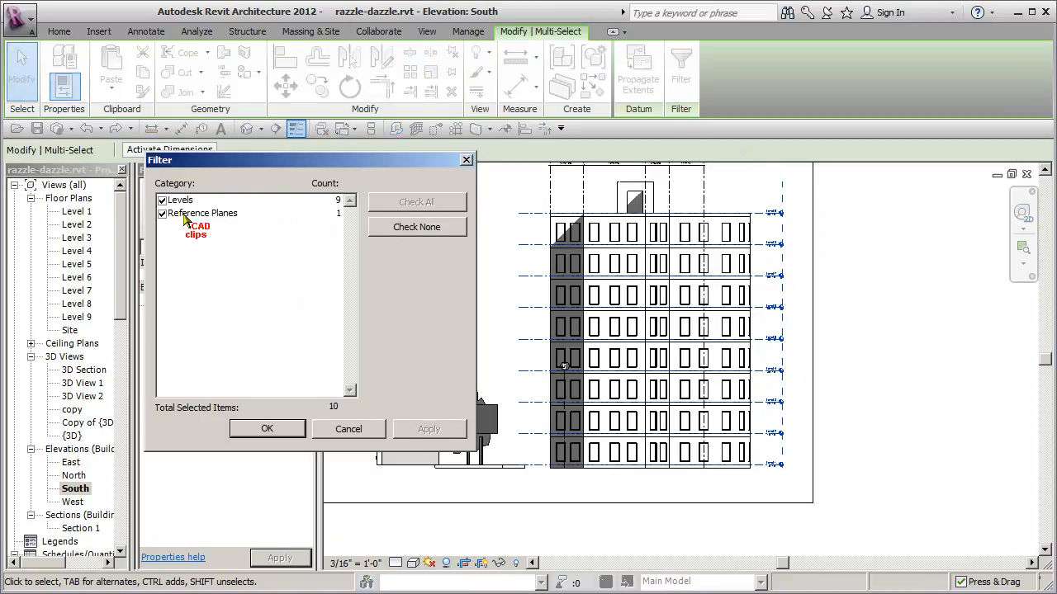
pyautogui.click(162, 213)
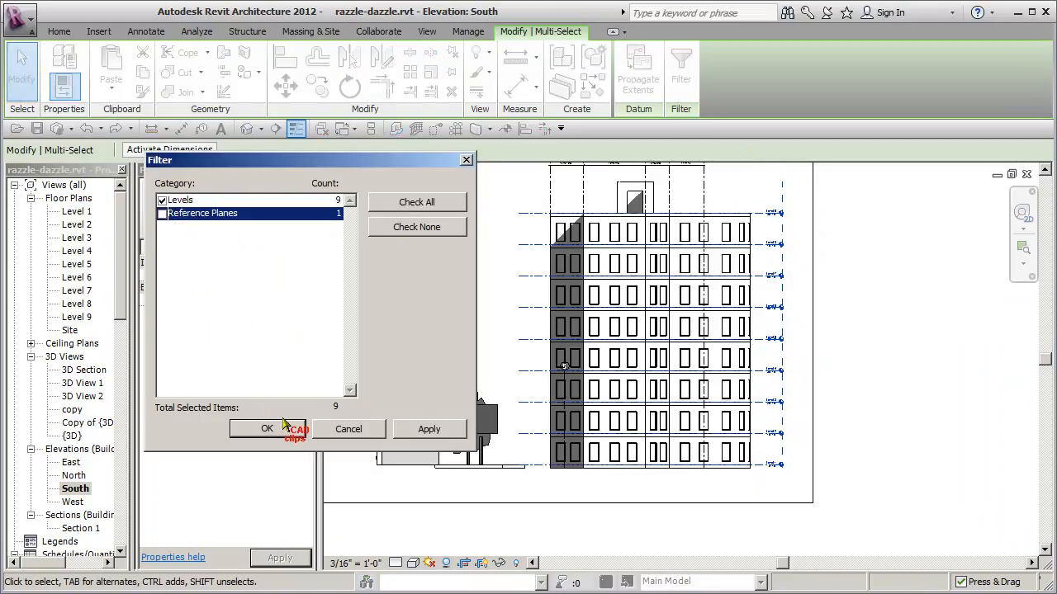
pyautogui.click(265, 429)
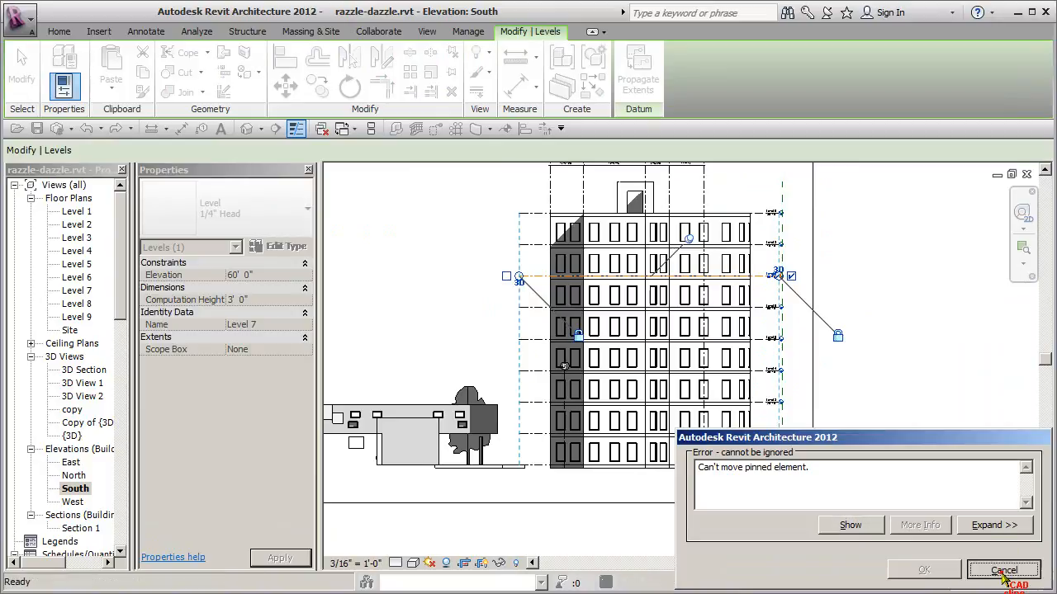
pyautogui.click(999, 570)
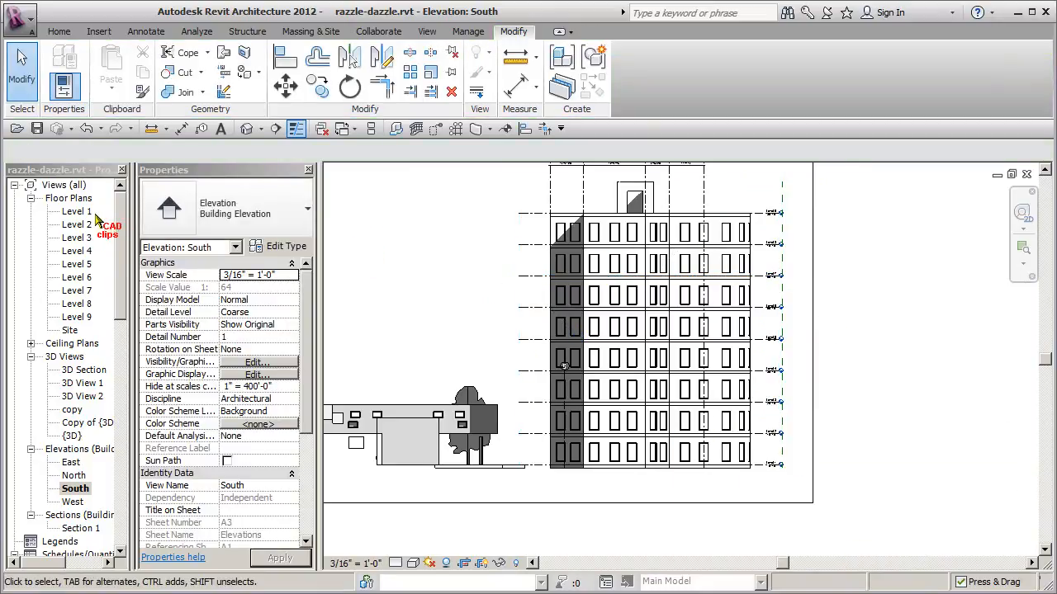
pyautogui.doubleClick(78, 250)
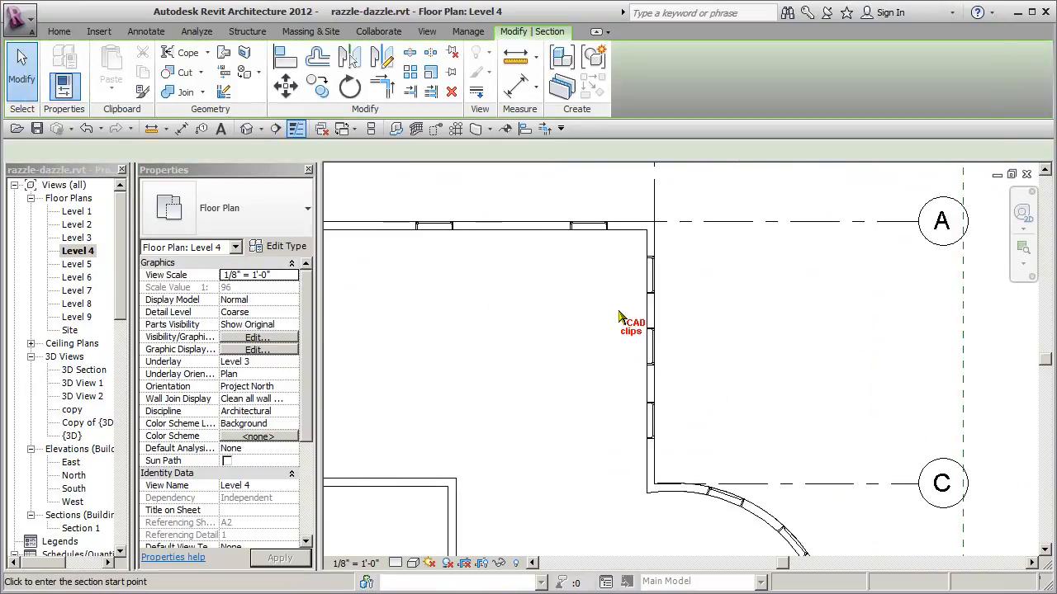
# Step: Place a section line through the Level 4 wall and open the Section 2 view
pyautogui.click(594, 311)
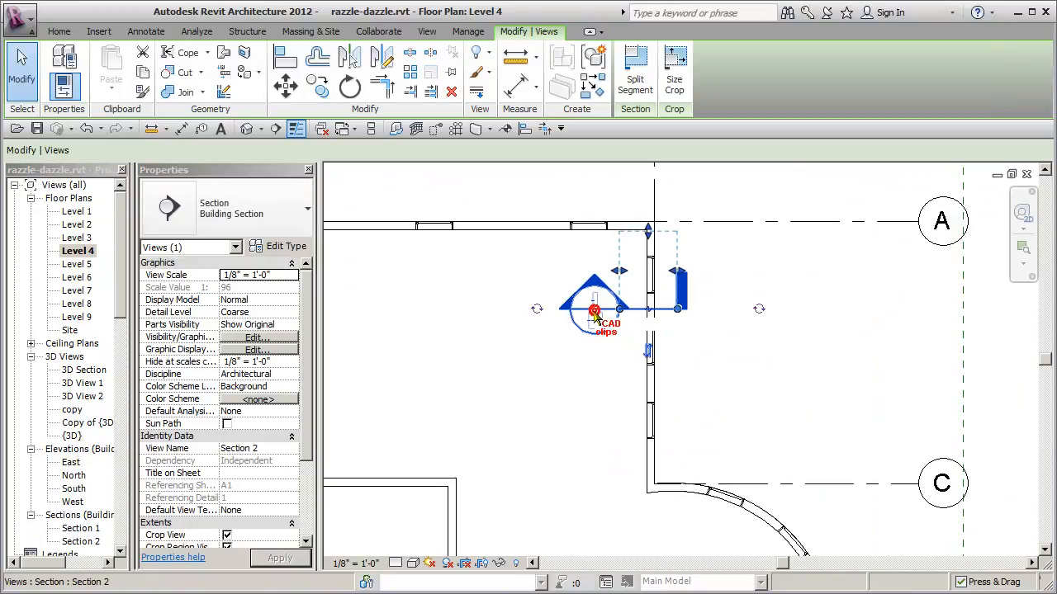
pyautogui.doubleClick(593, 310)
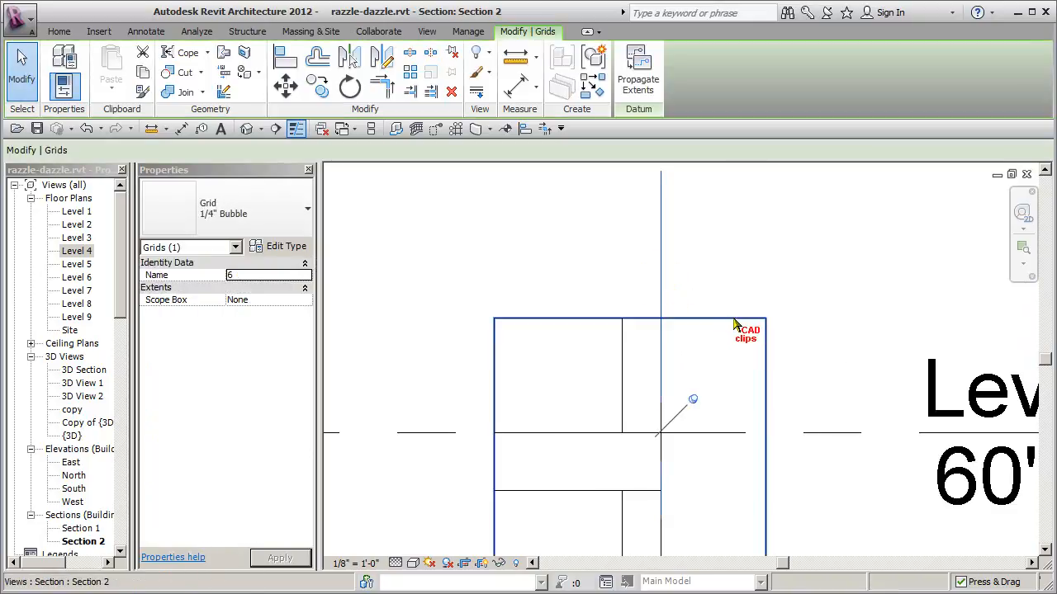
pyautogui.moveTo(693, 400)
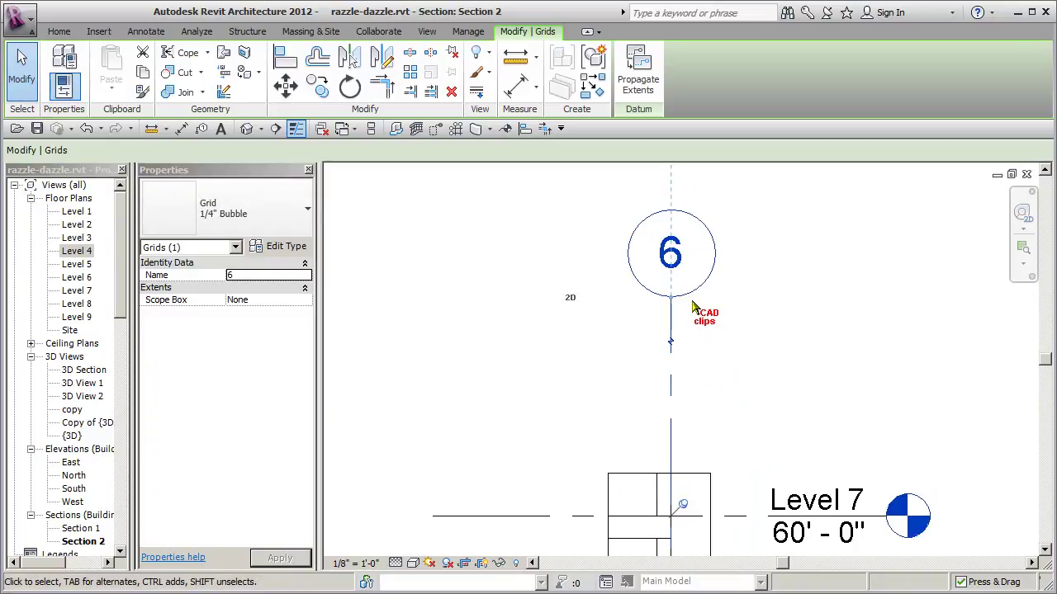
pyautogui.moveTo(738, 400)
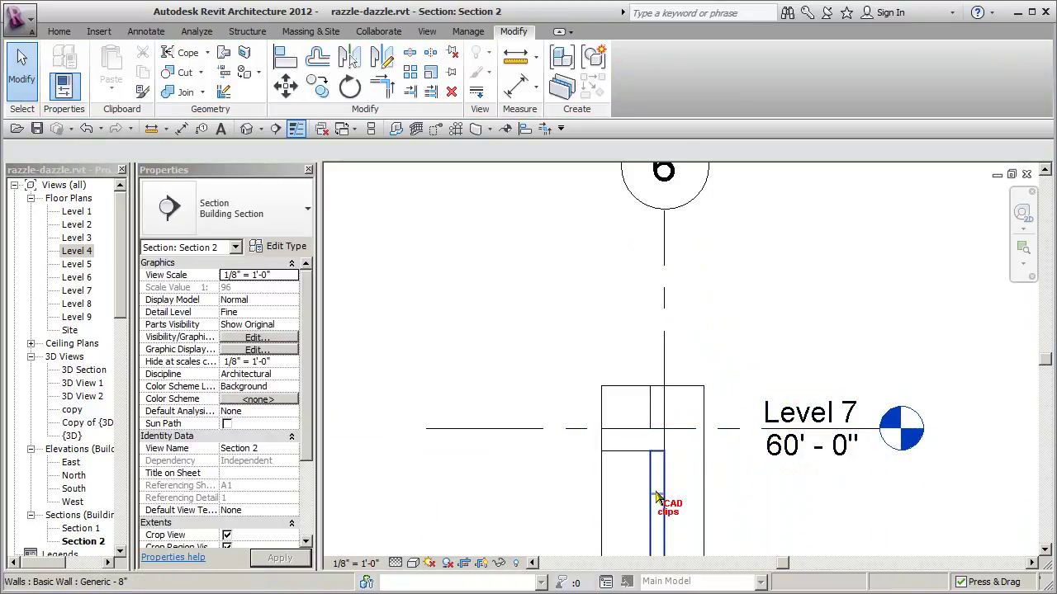
pyautogui.click(656, 499)
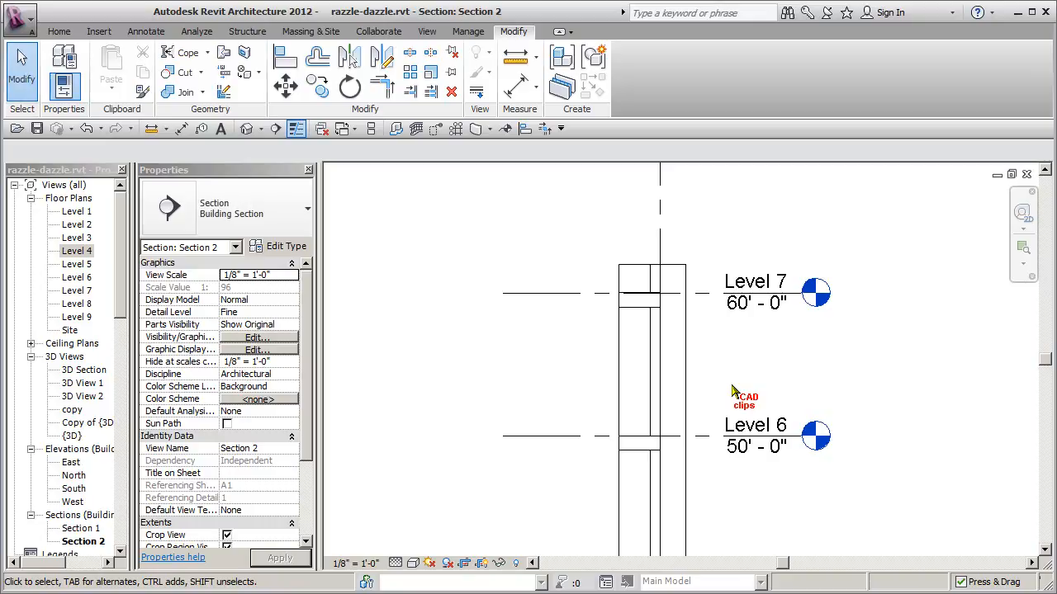
pyautogui.click(640, 438)
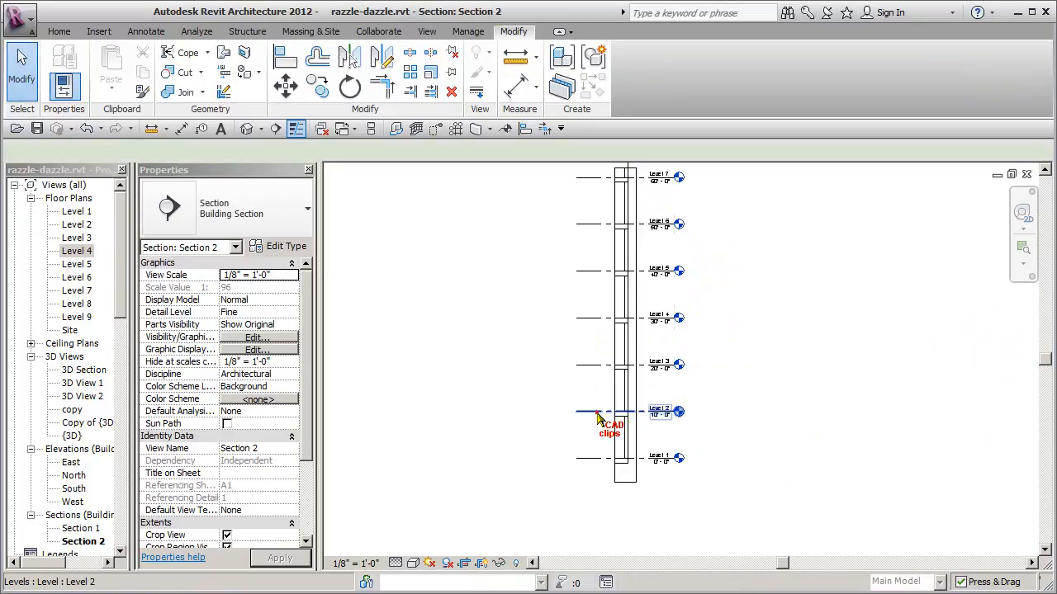
pyautogui.click(596, 412)
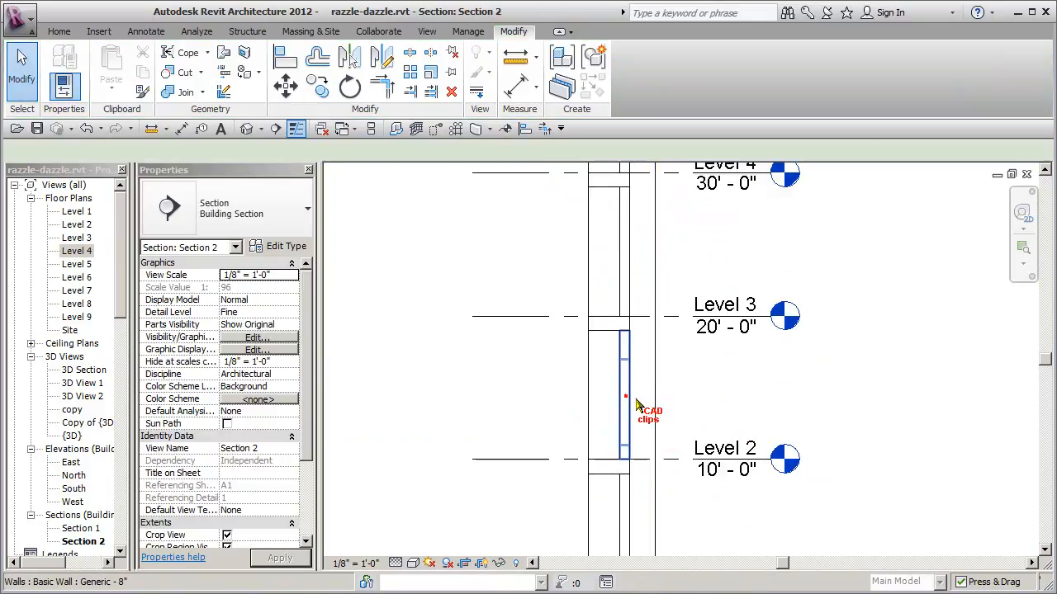
# Step: Pin the wall between Level 2 and Level 3, then select grid 6
pyautogui.click(625, 396)
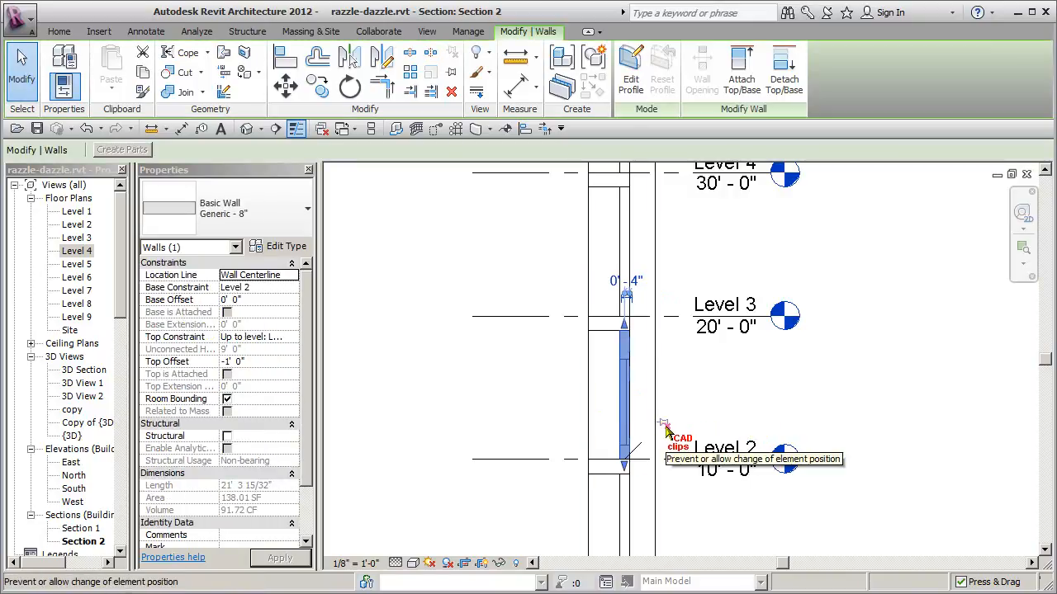
pyautogui.click(743, 417)
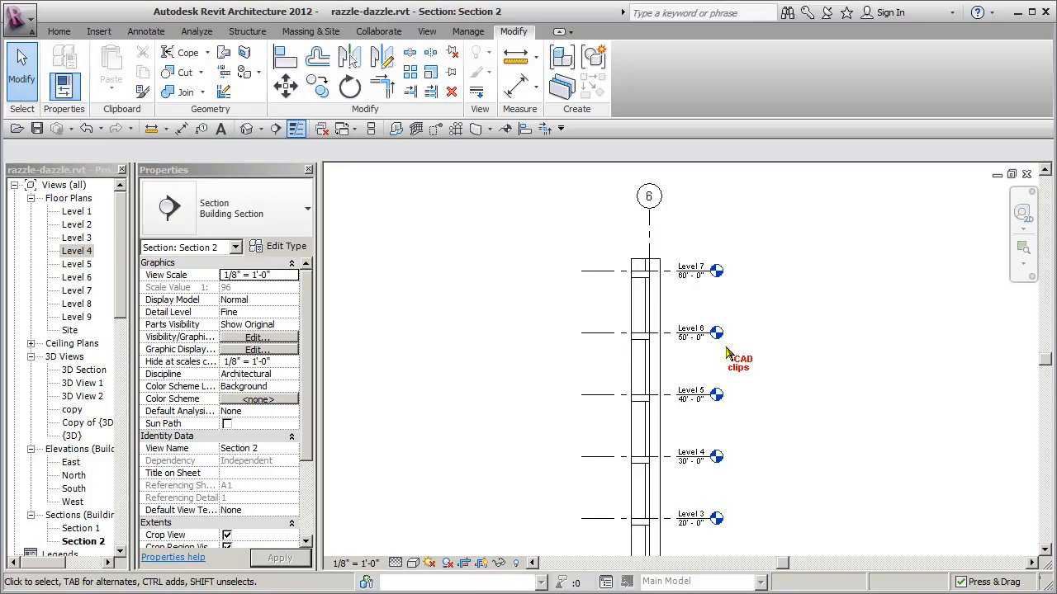
pyautogui.click(648, 196)
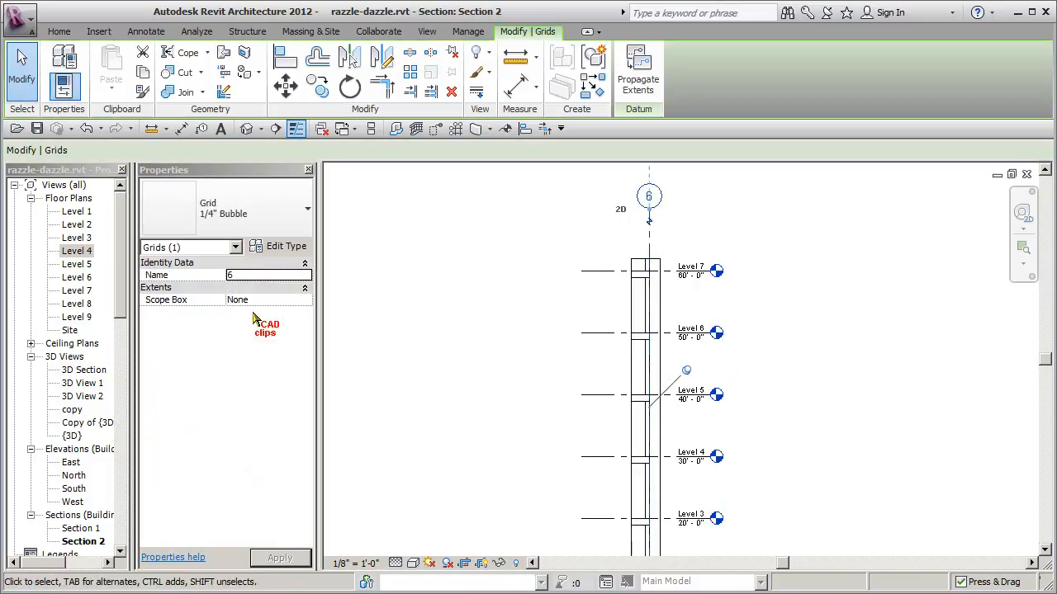